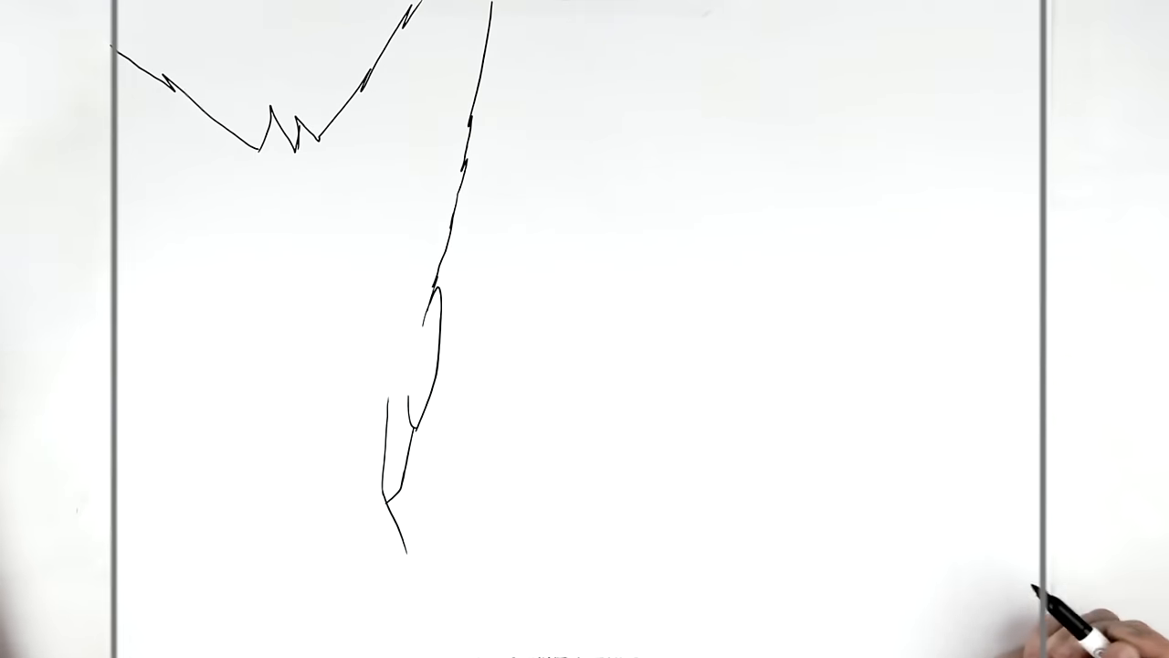
mouse_move(1078, 566)
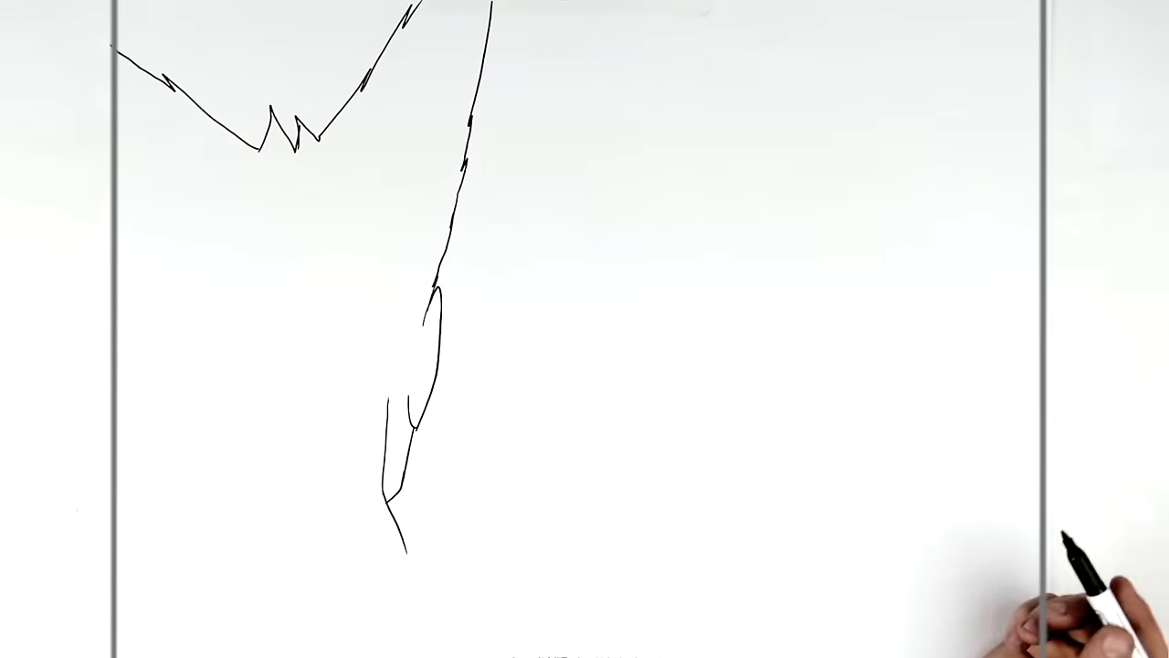